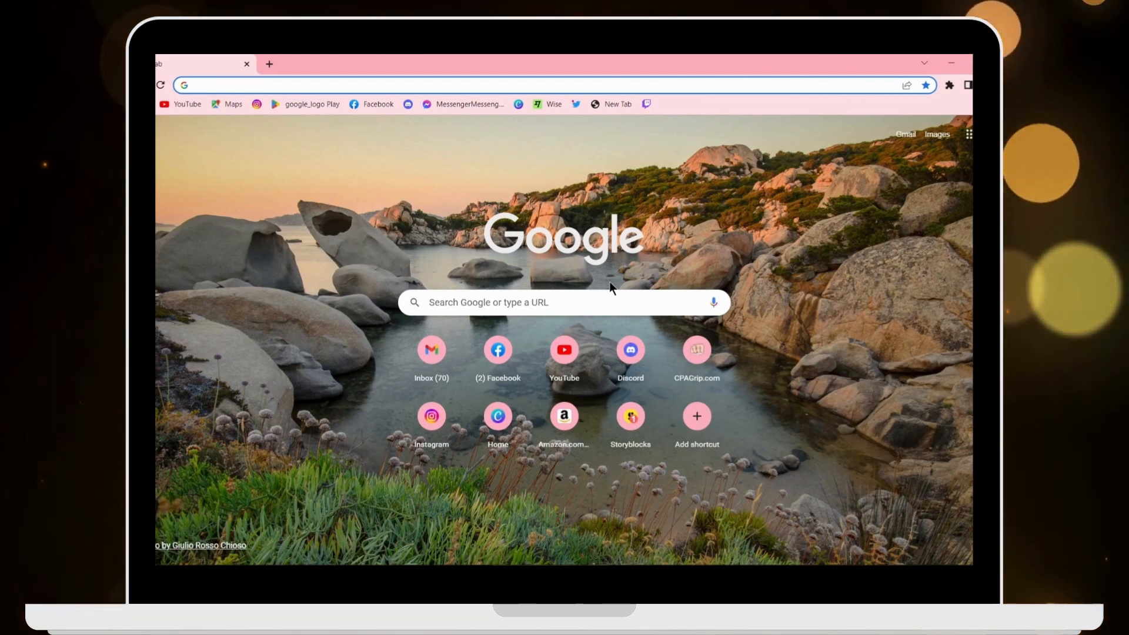
{"action": "mouse_move", "coordinate": [601, 292]}
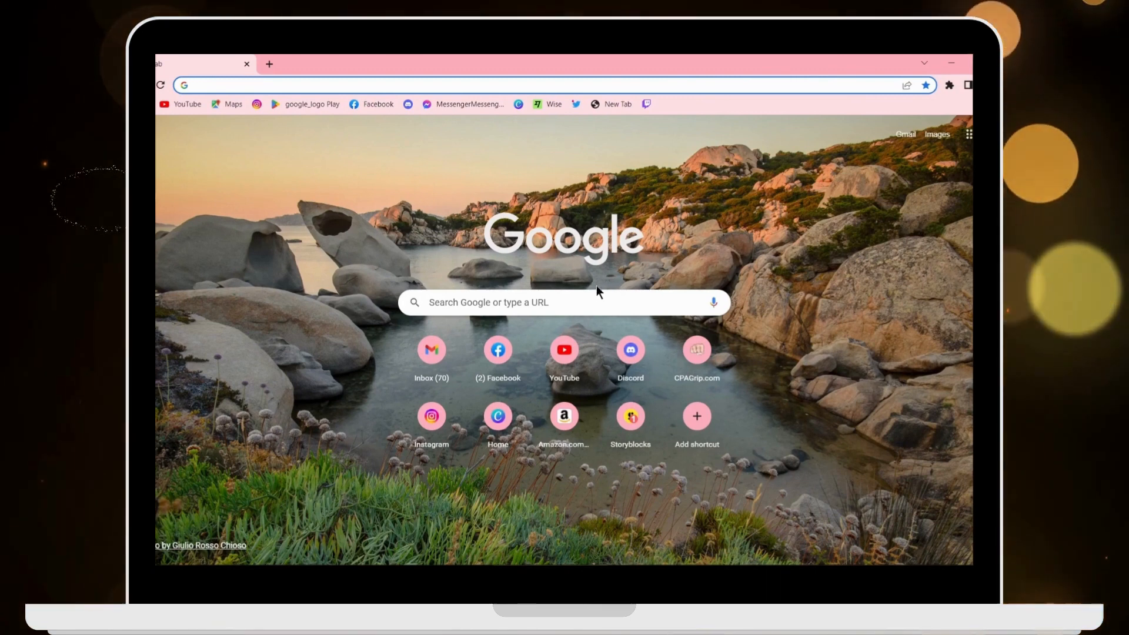
- Search Google for 'yahoo japan' using the suggestion from the new tab search box
{"action": "left_click", "coordinate": [562, 301]}
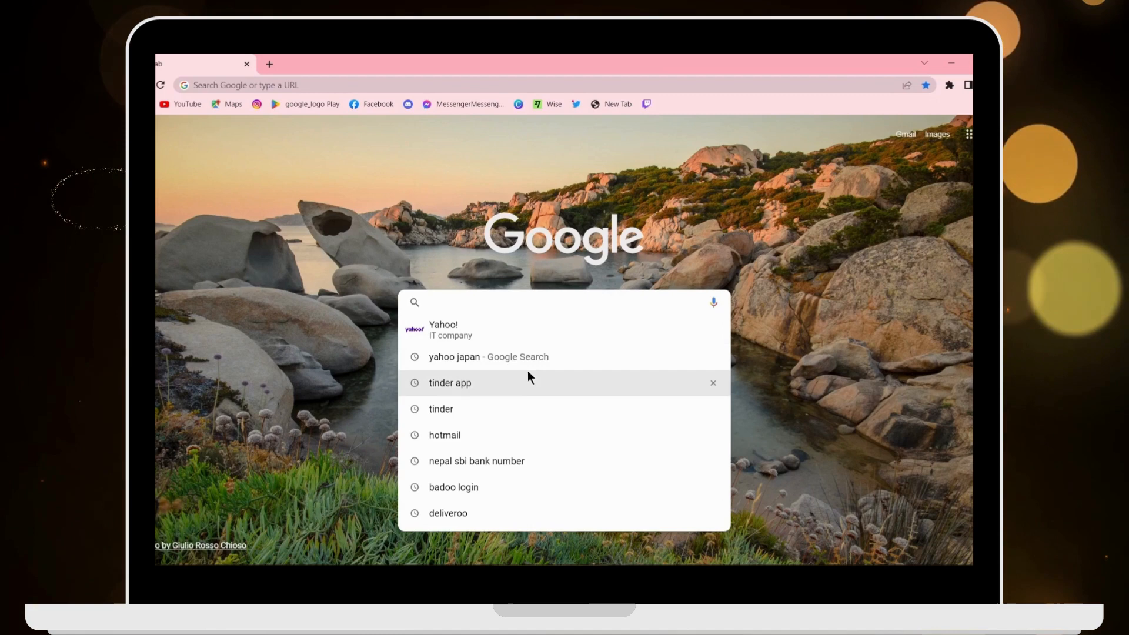
{"action": "left_click", "coordinate": [488, 356]}
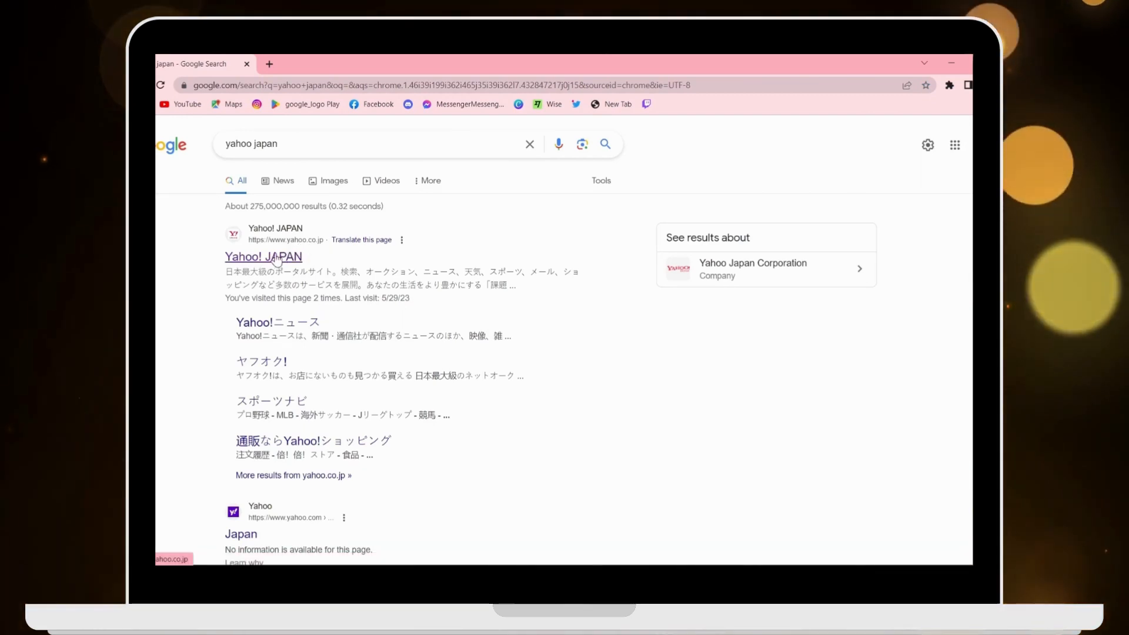
- Open the Yahoo! JAPAN result, translate the page into English, and close the Translate bubble
{"action": "left_click", "coordinate": [263, 256]}
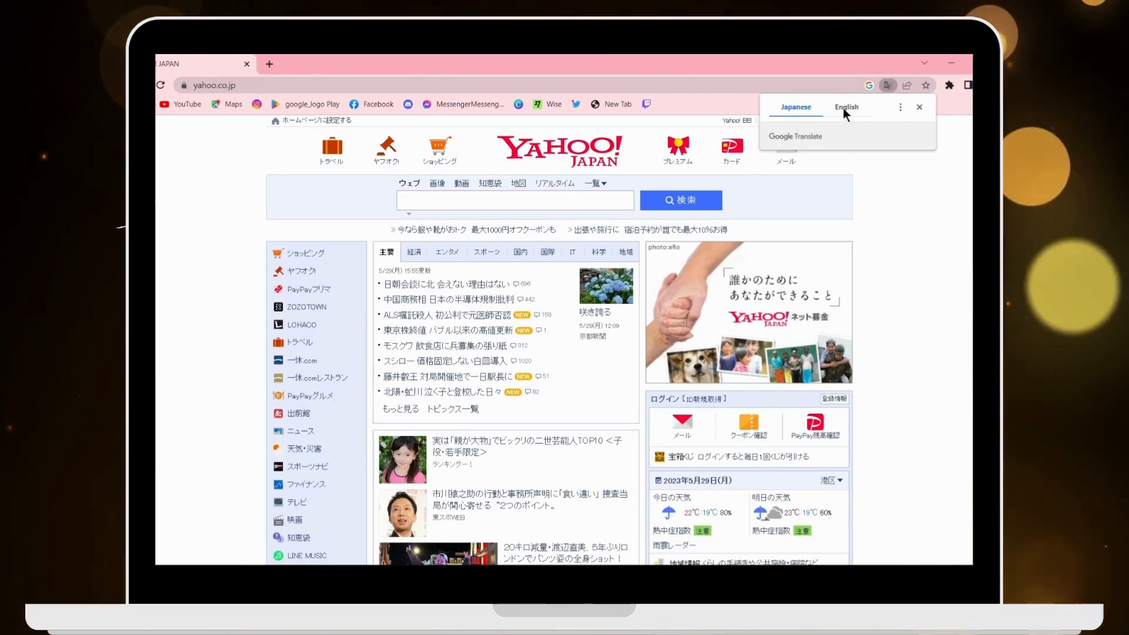
{"action": "left_click", "coordinate": [846, 107]}
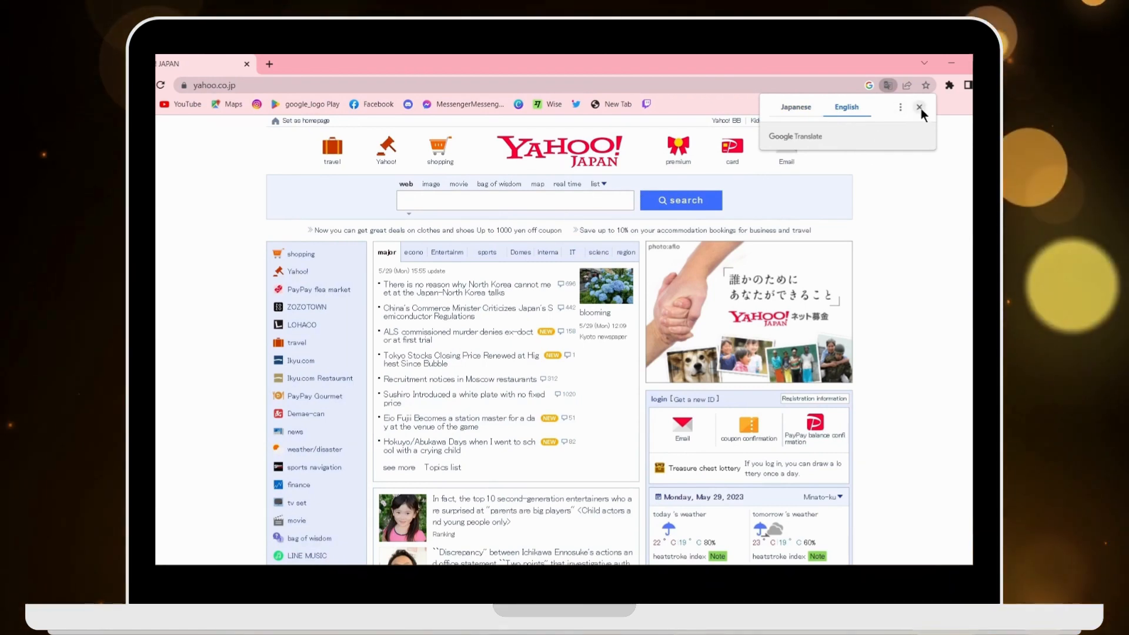
{"action": "left_click", "coordinate": [919, 107]}
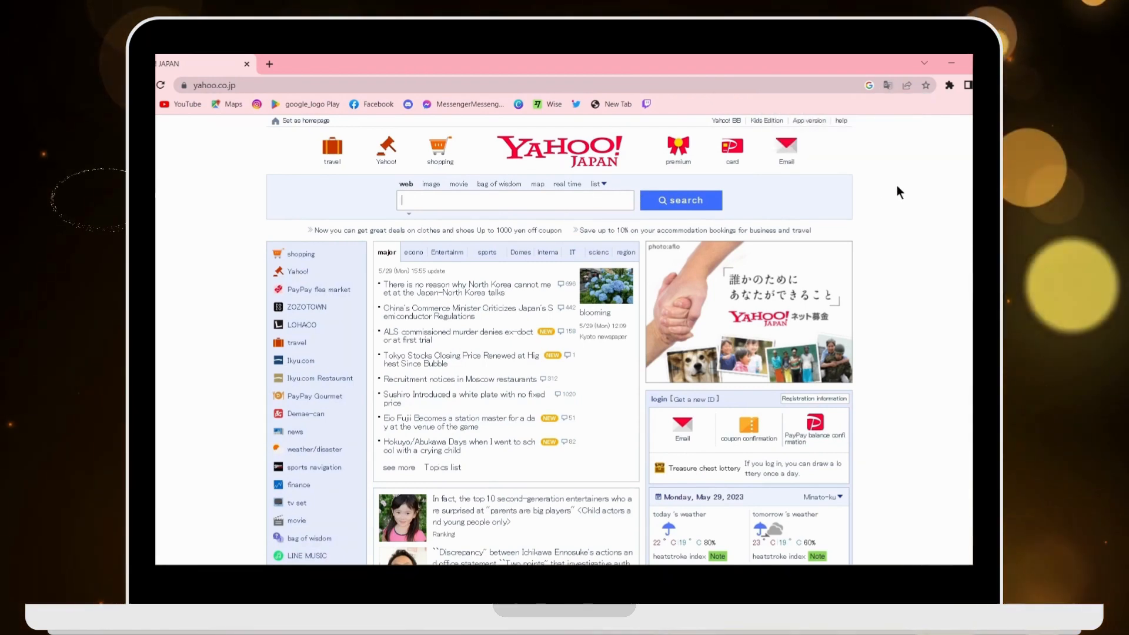
{"action": "mouse_move", "coordinate": [777, 160]}
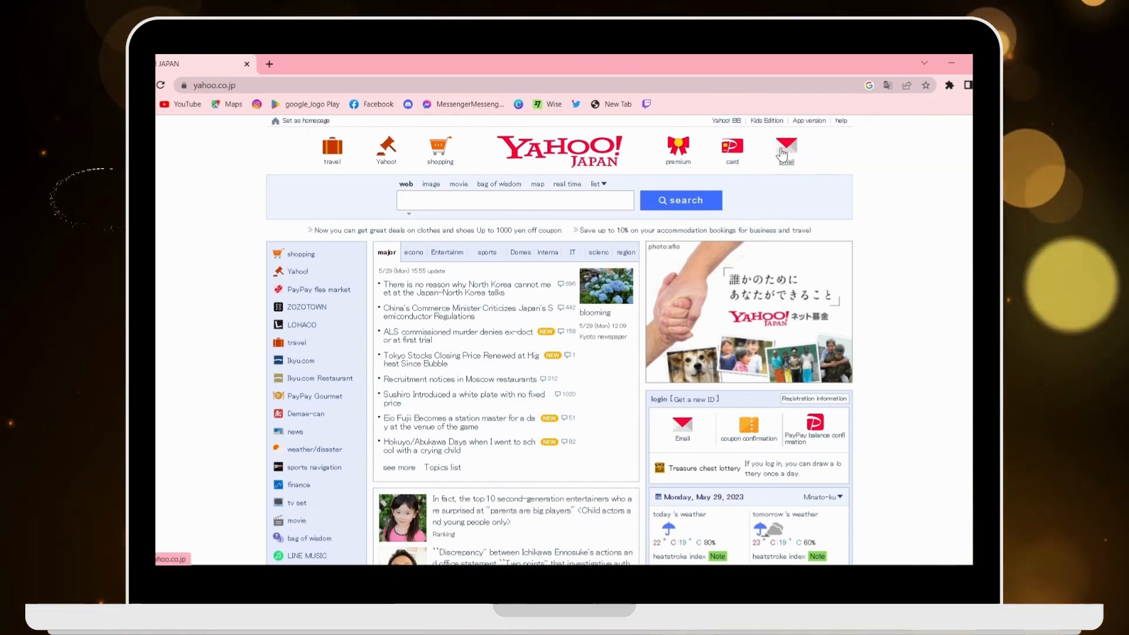
- Go to the Yahoo! JAPAN mail login and focus the ID/phone/email field
{"action": "left_click", "coordinate": [786, 148]}
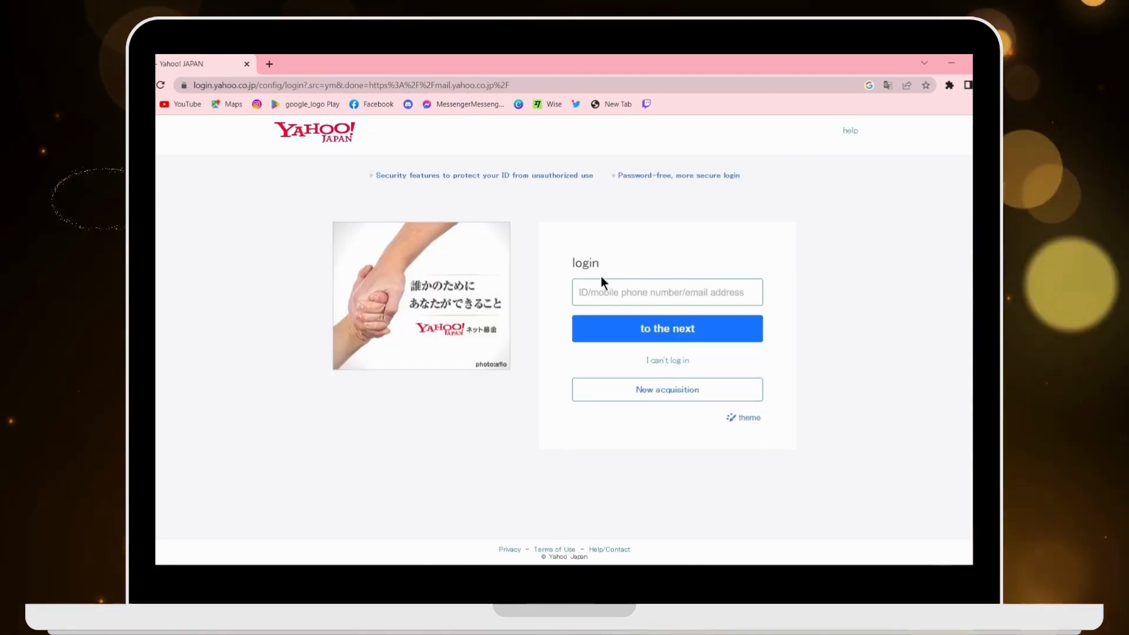
{"action": "left_click", "coordinate": [666, 291]}
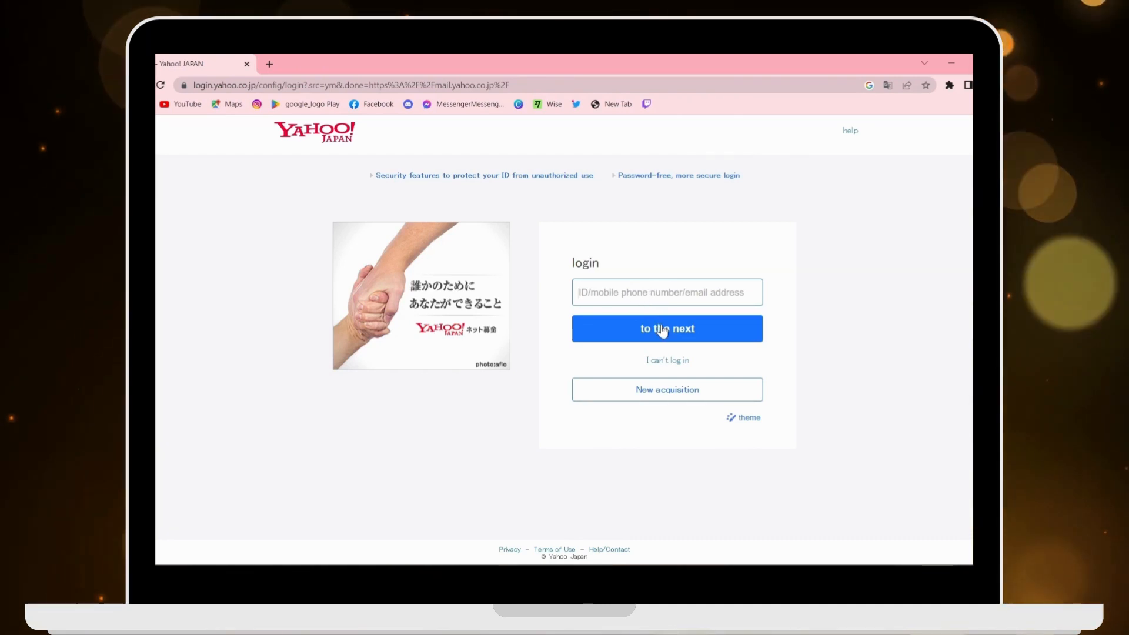
{"action": "mouse_move", "coordinate": [650, 395]}
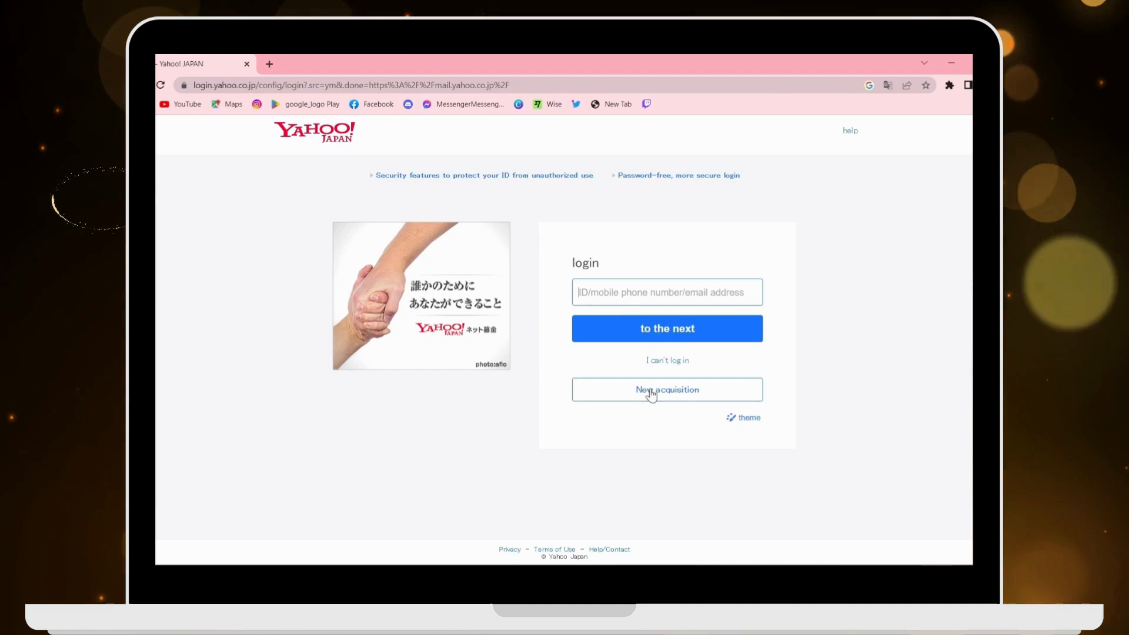
{"action": "left_click", "coordinate": [666, 389]}
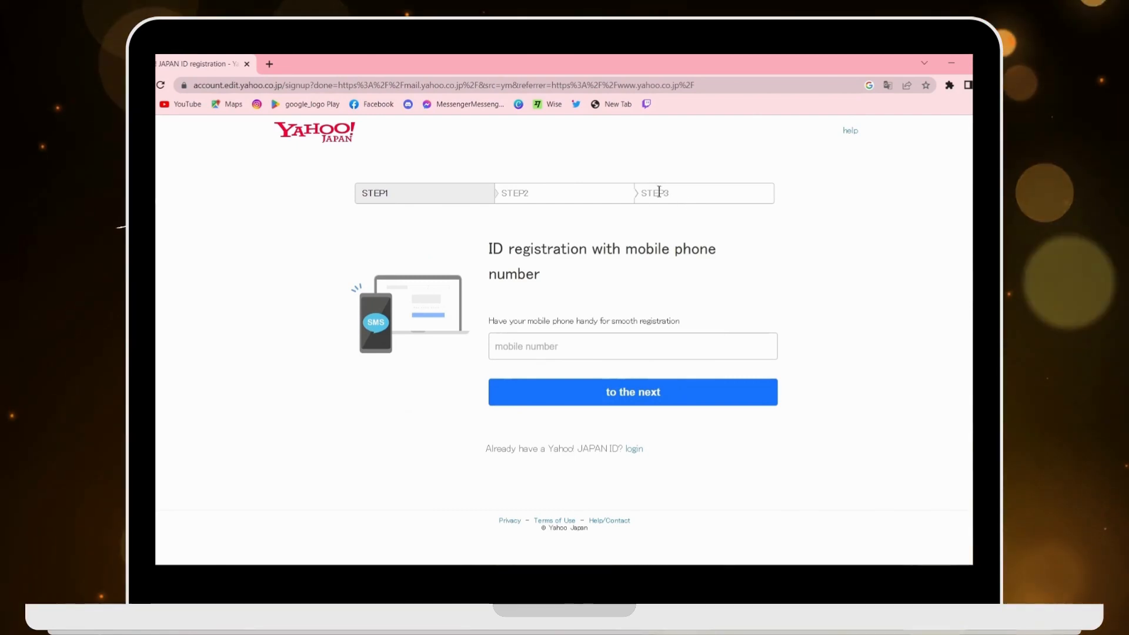
{"action": "mouse_move", "coordinate": [597, 288]}
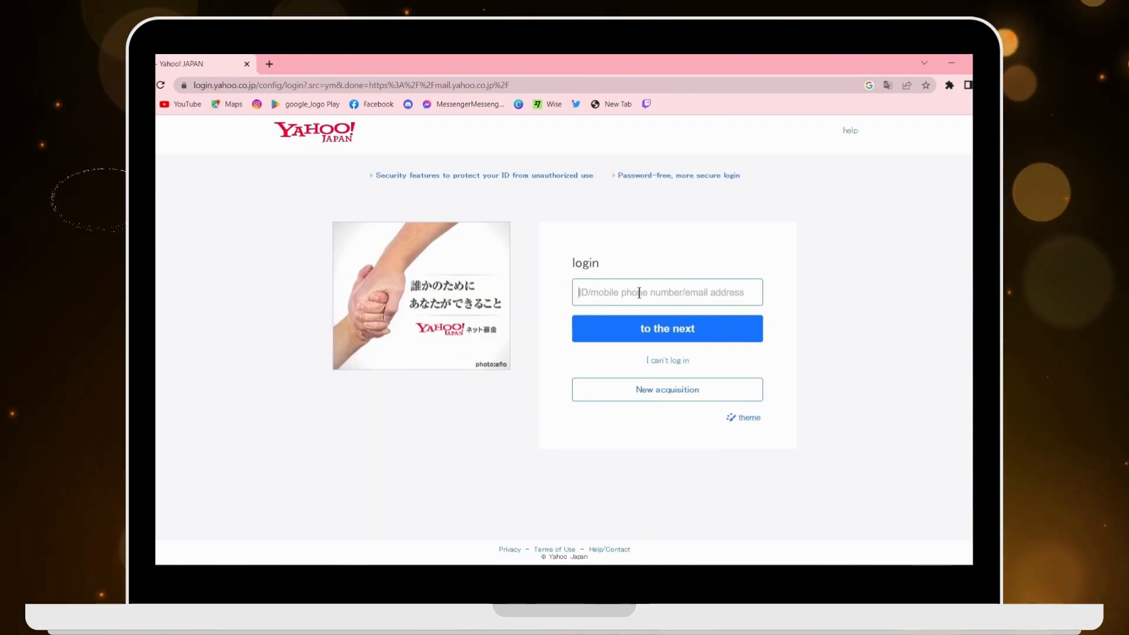
- Continue past the entered email address to the password step
{"action": "left_click", "coordinate": [666, 328]}
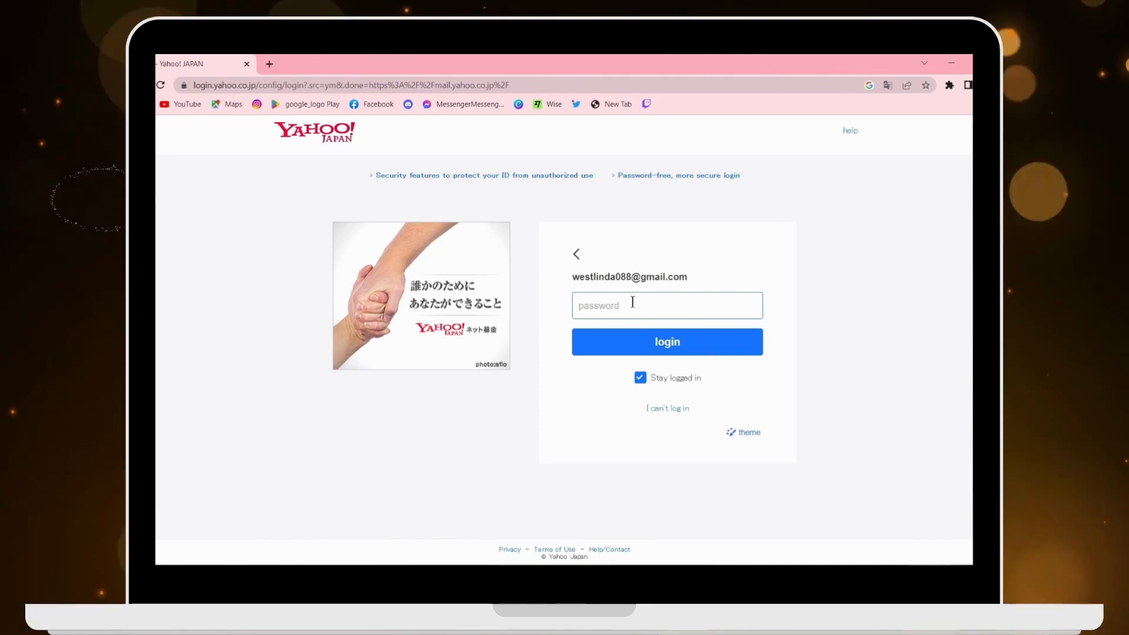
{"action": "mouse_move", "coordinate": [662, 417]}
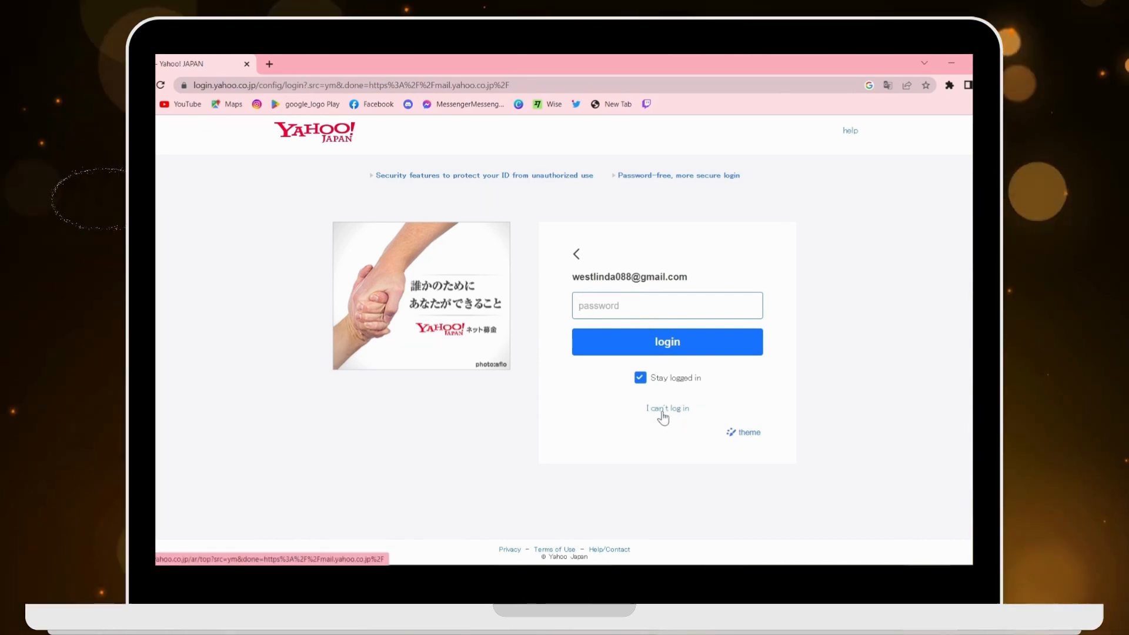
- Open the 'I can't log in' help page with login reset and ID lookup options
{"action": "left_click", "coordinate": [666, 408]}
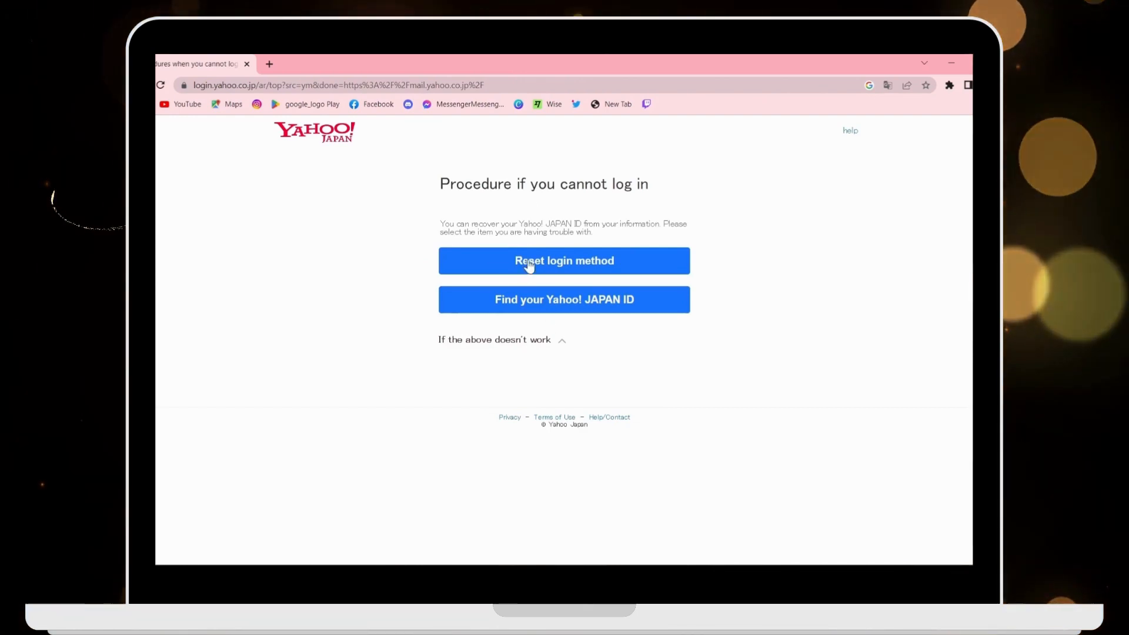
{"action": "mouse_move", "coordinate": [535, 306]}
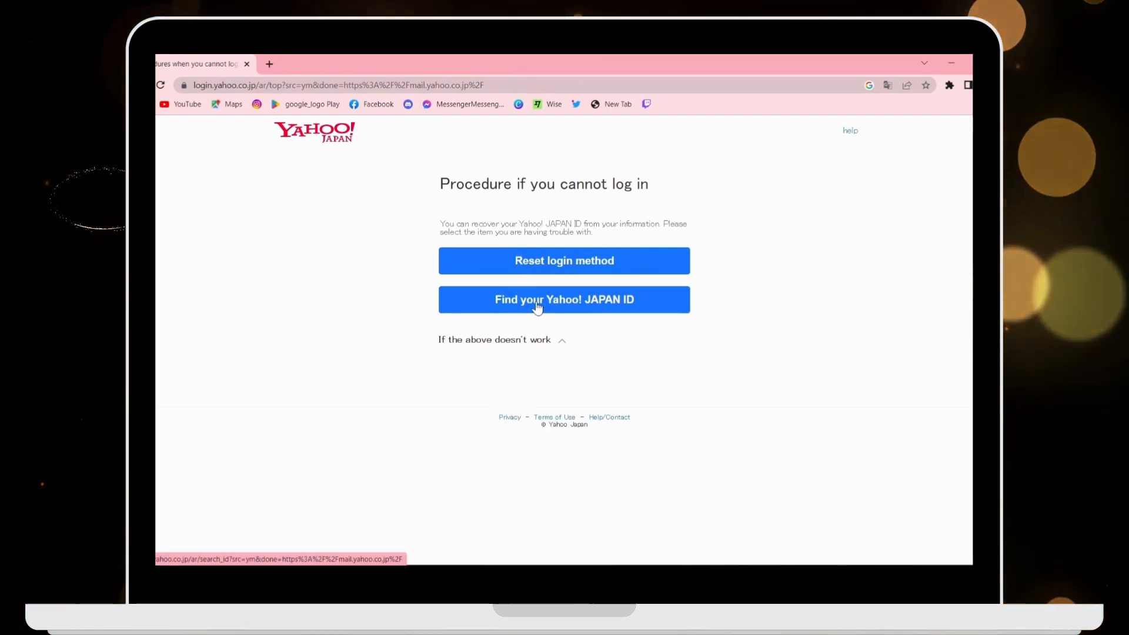